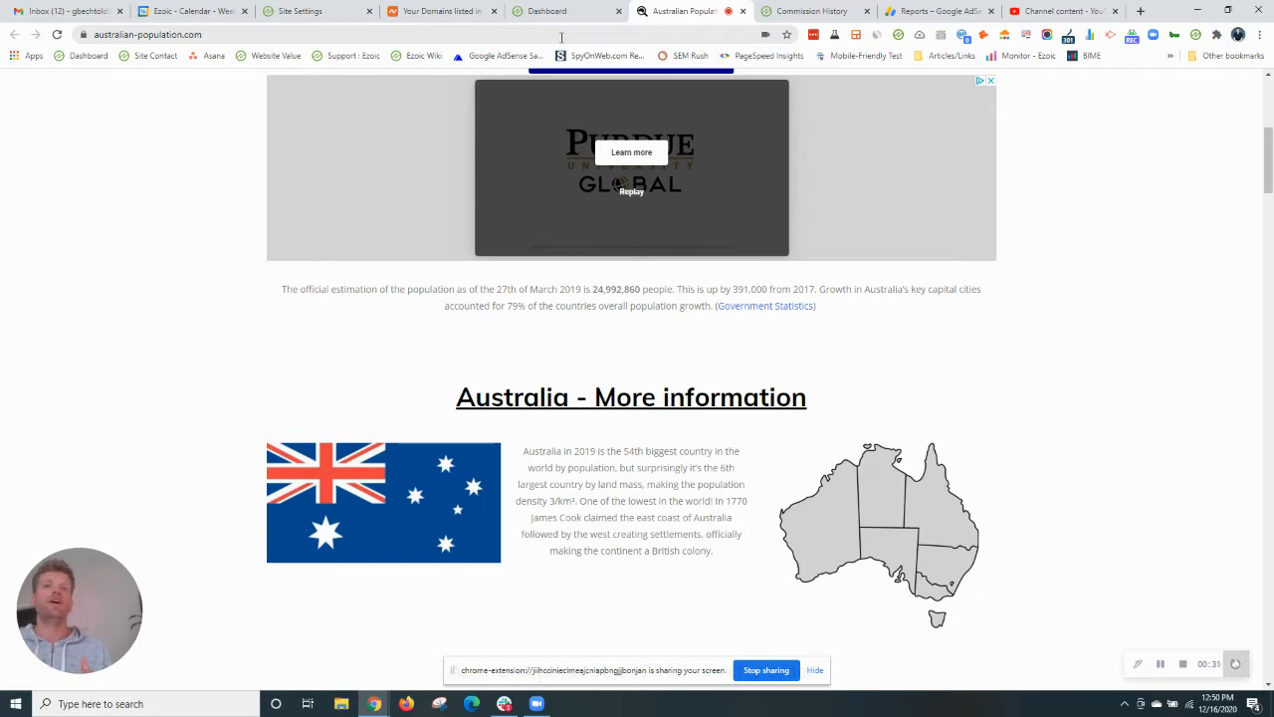
mouse_move(609, 95)
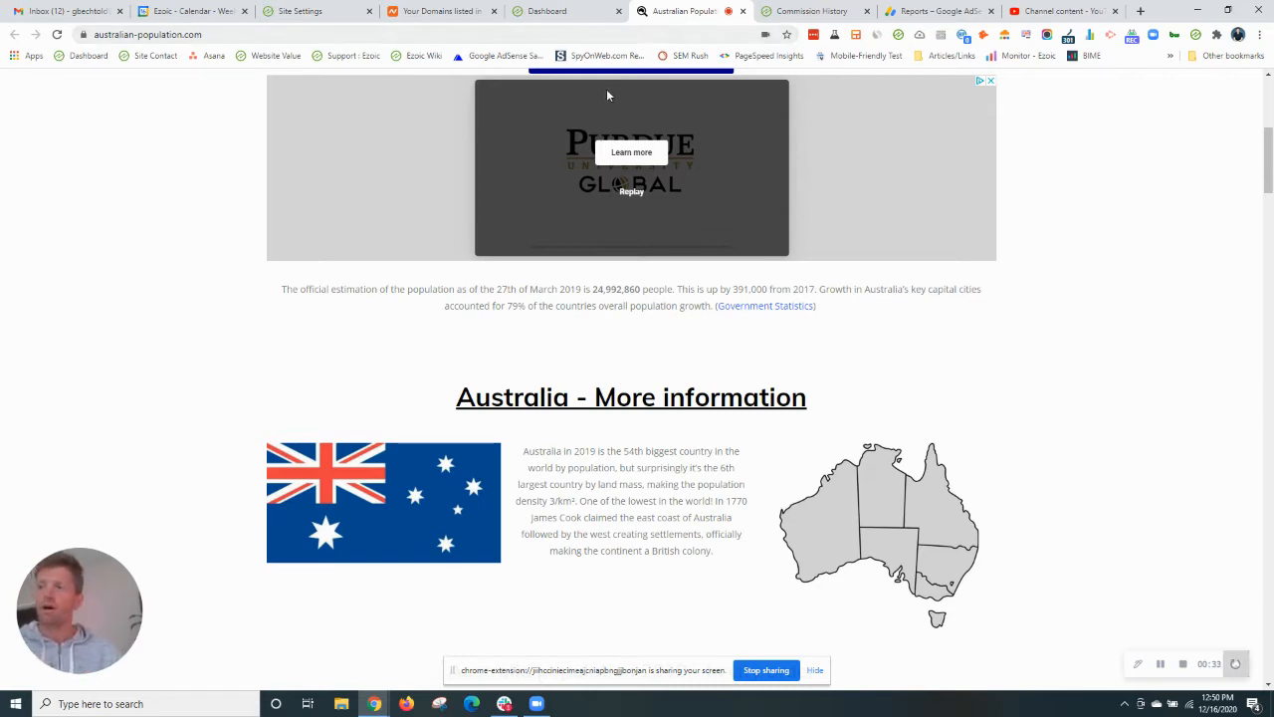
mouse_move(479, 134)
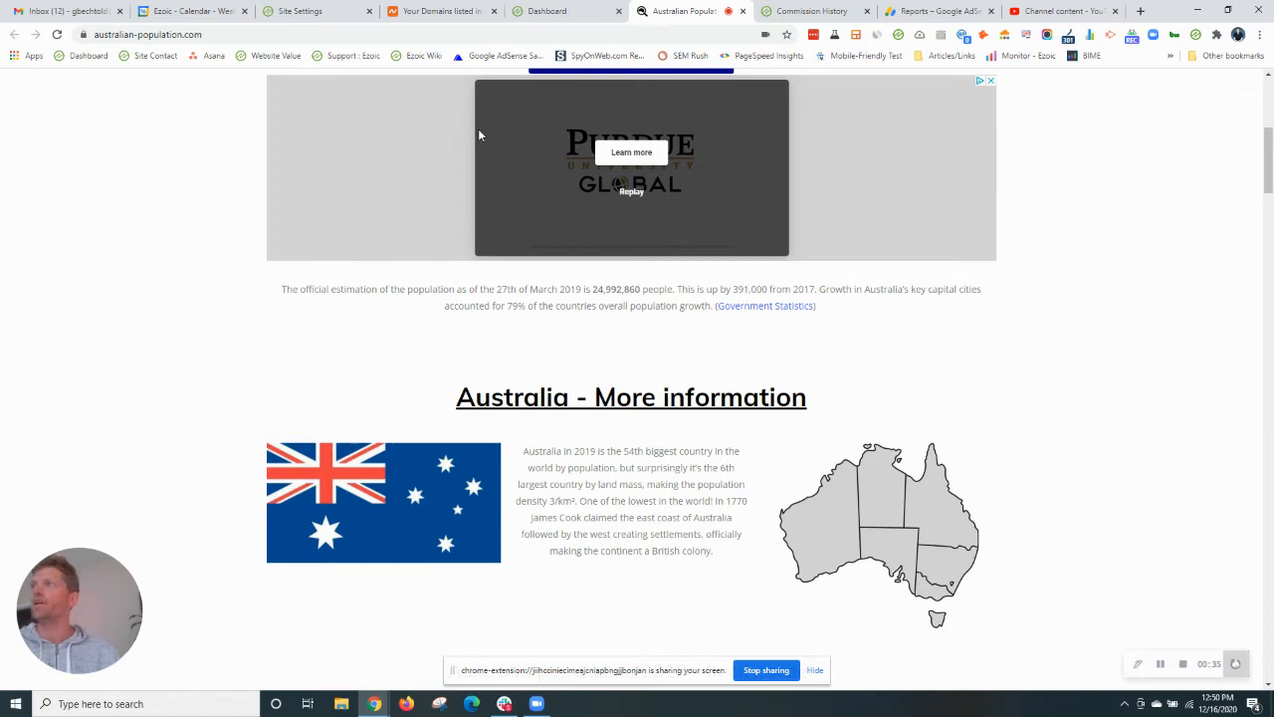
Open australian-population.com's Namecheap details and review its SiteGround Custom DNS nameservers
scroll(up, 3)
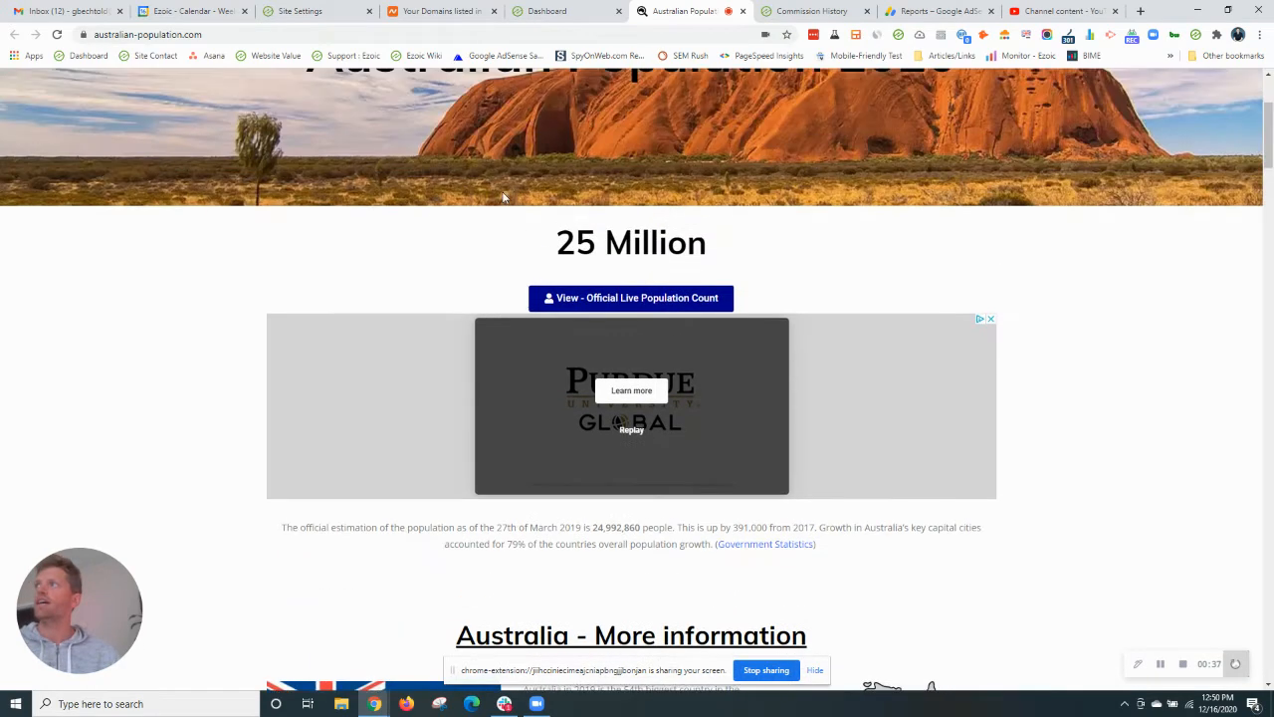
scroll(up, 3)
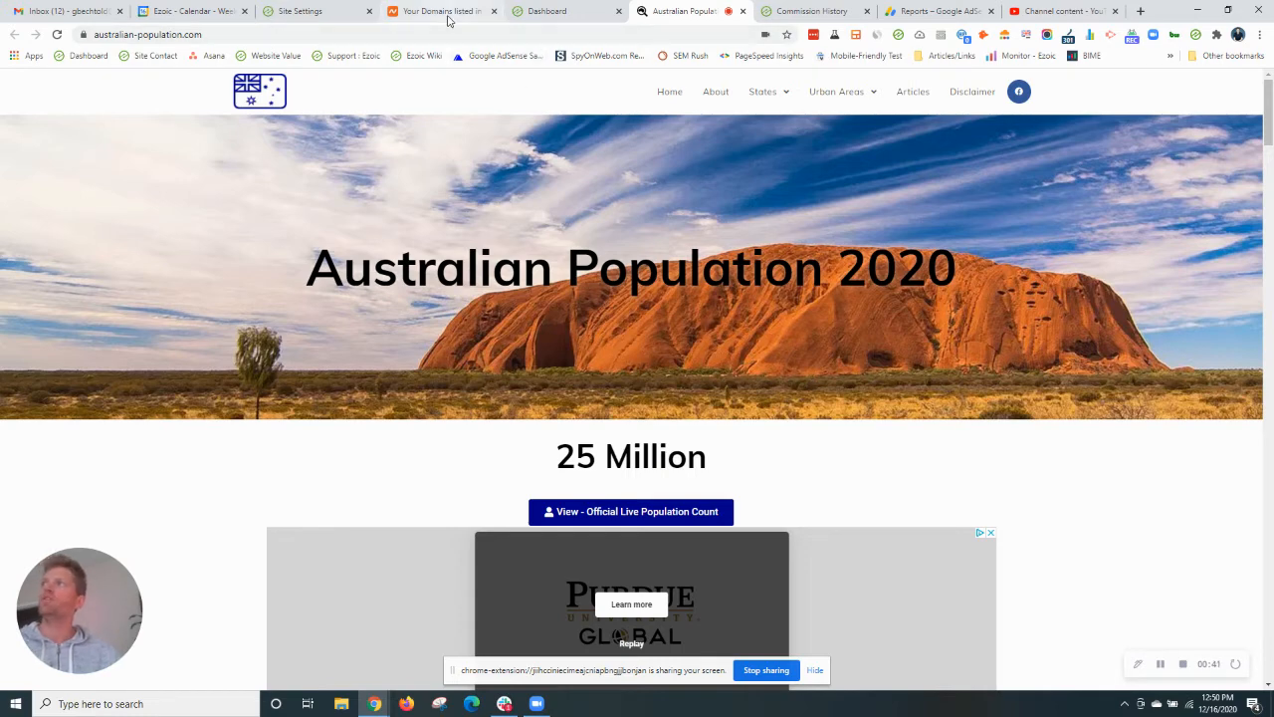
click(440, 11)
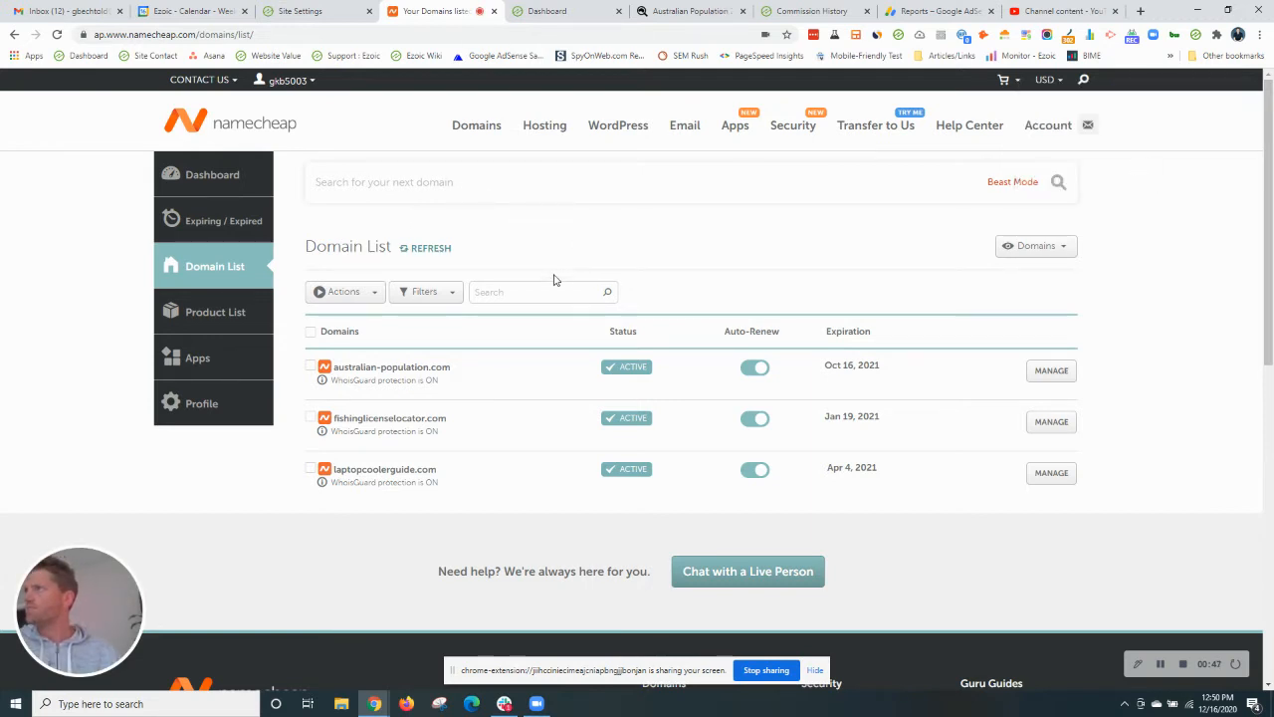
mouse_move(602, 364)
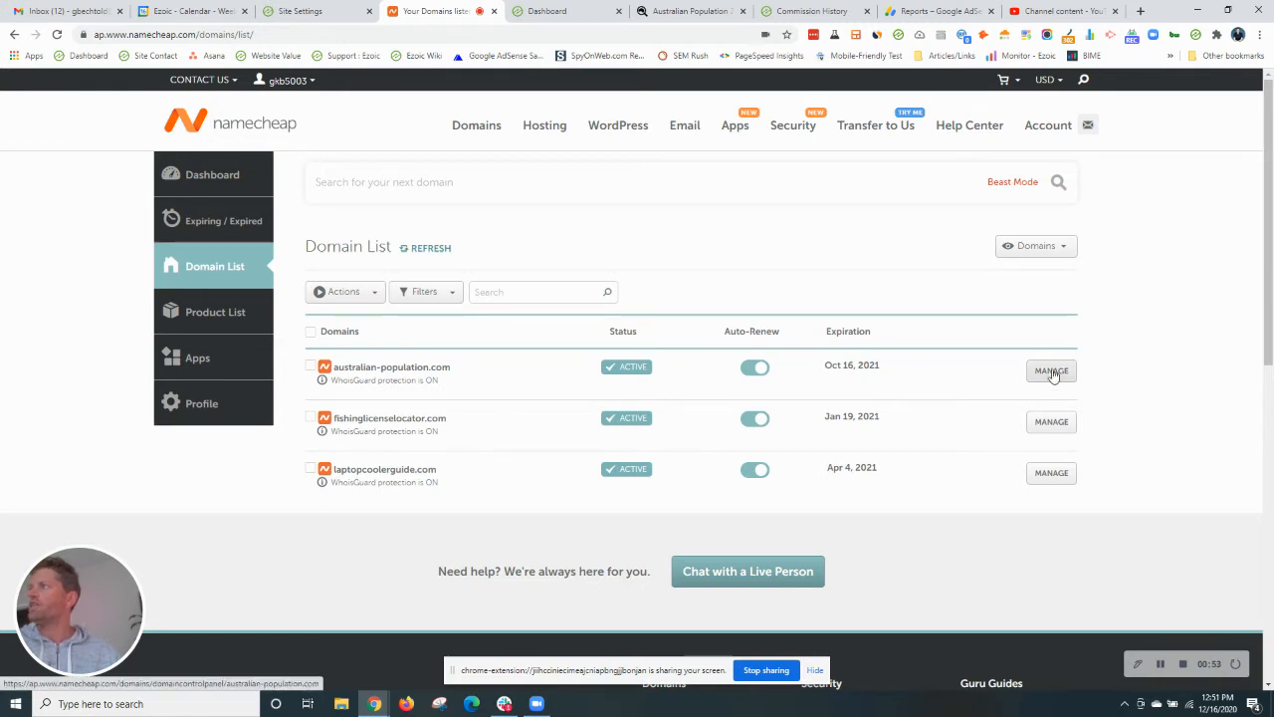
click(1050, 371)
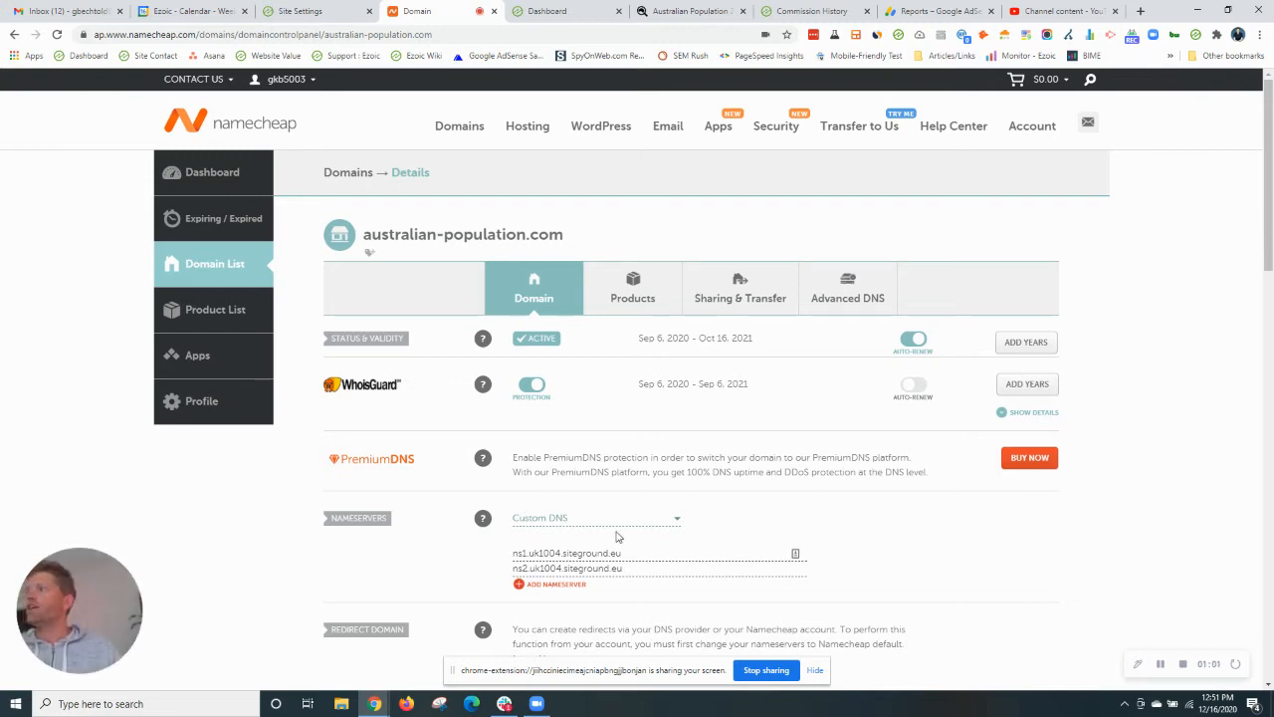
click(594, 517)
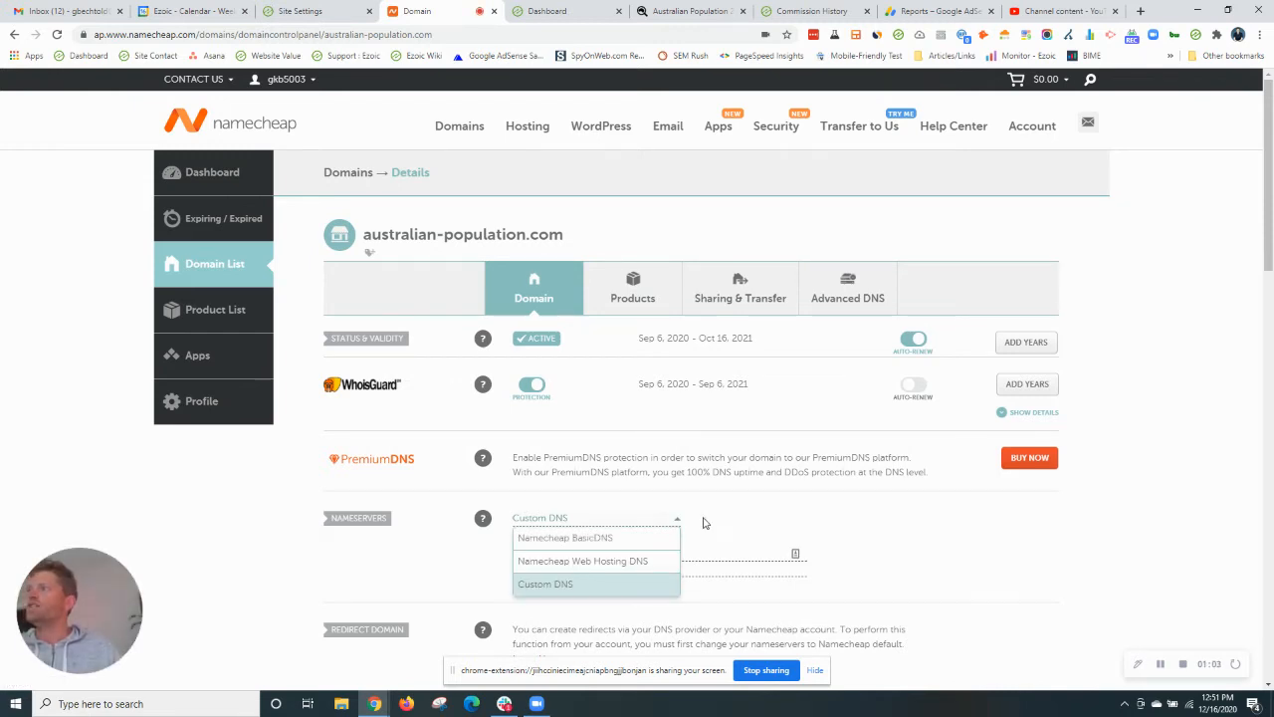
click(544, 584)
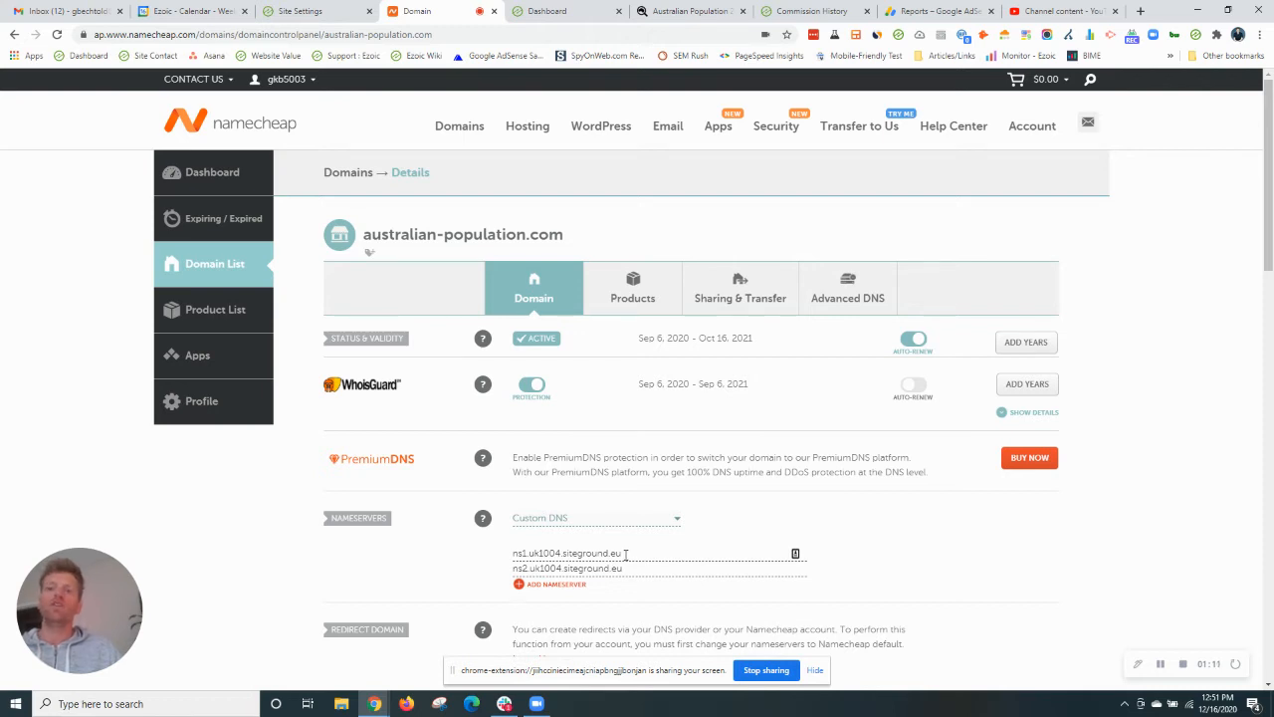
click(545, 11)
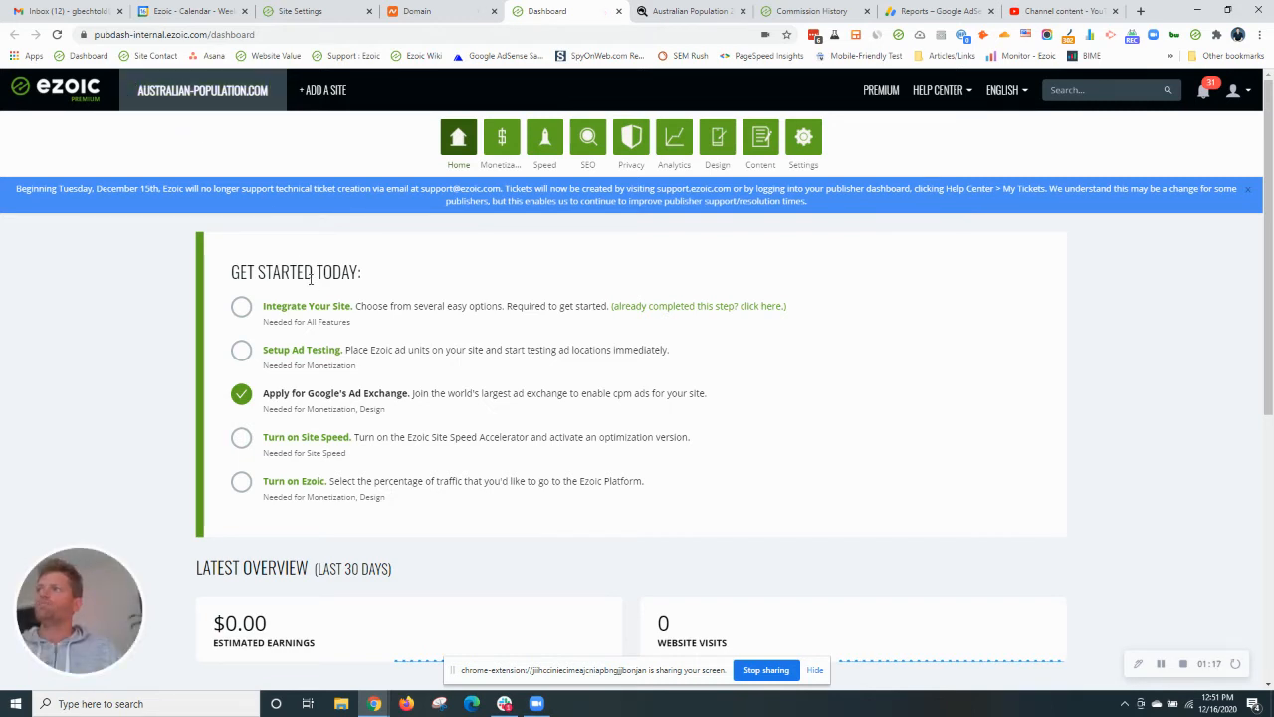
mouse_move(321, 313)
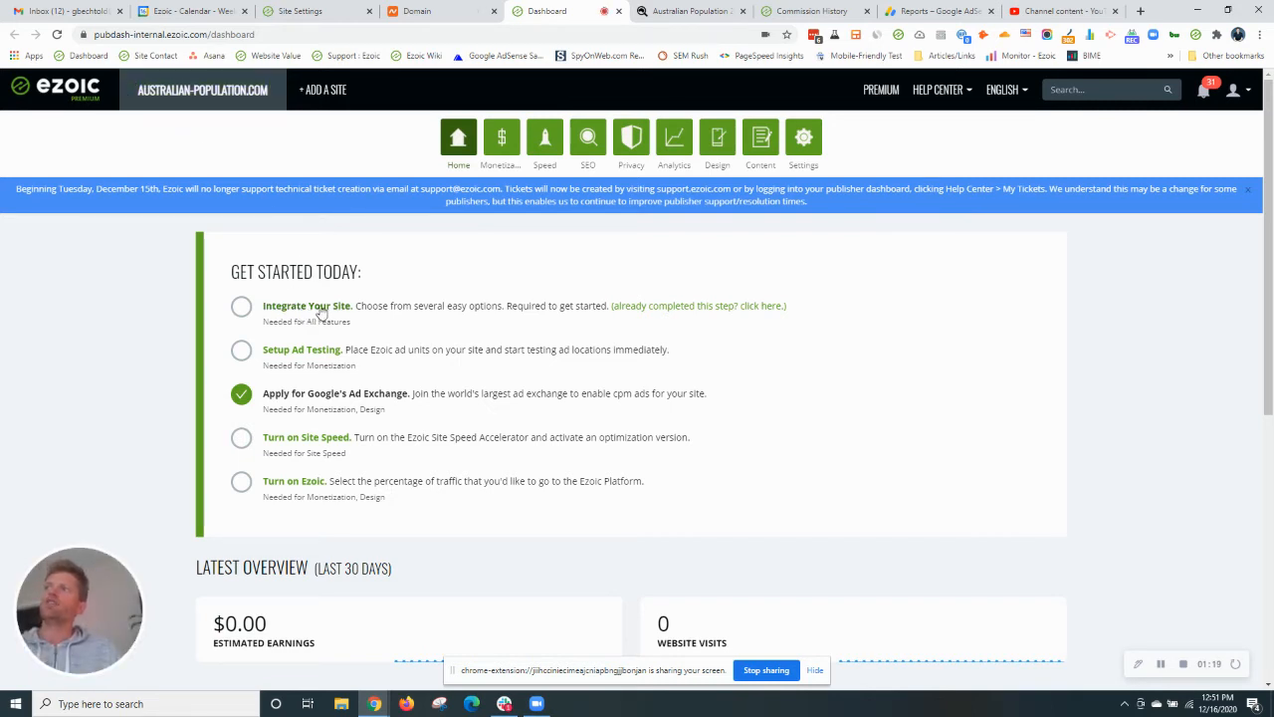
Open Ezoic's Site Integration page and view the nameserver integration instructions
click(306, 305)
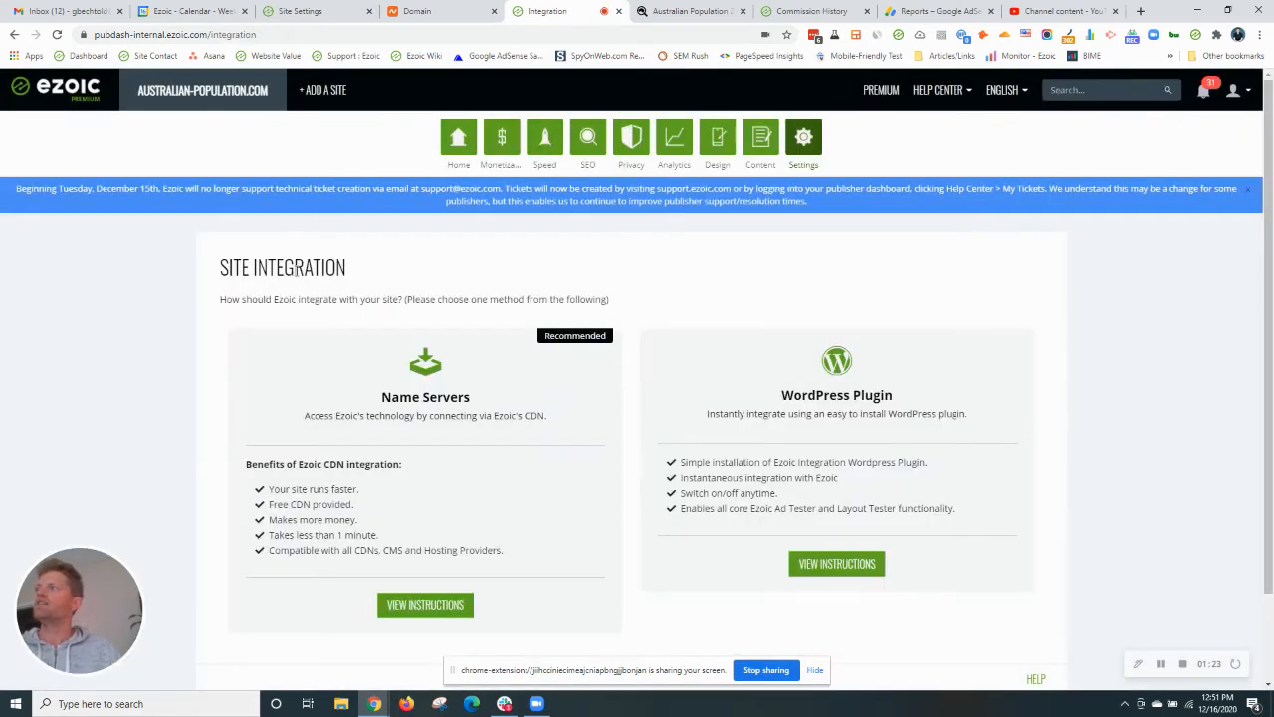
mouse_move(562, 424)
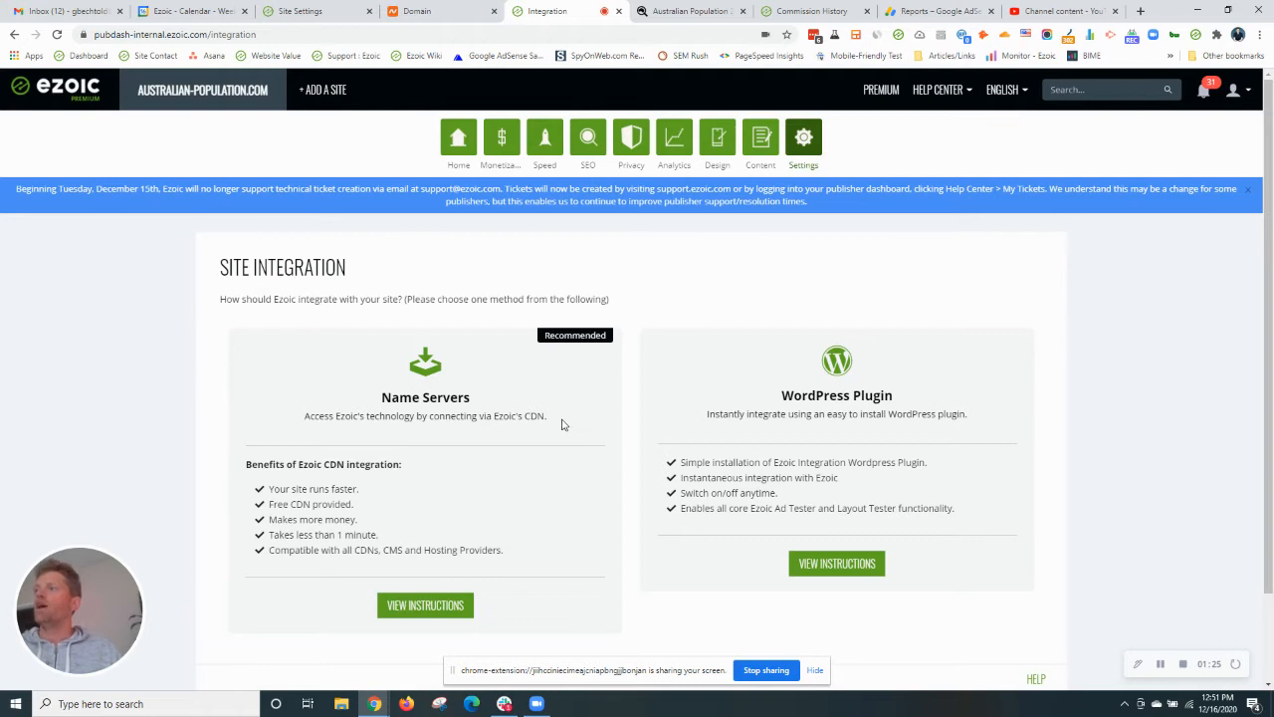
mouse_move(488, 412)
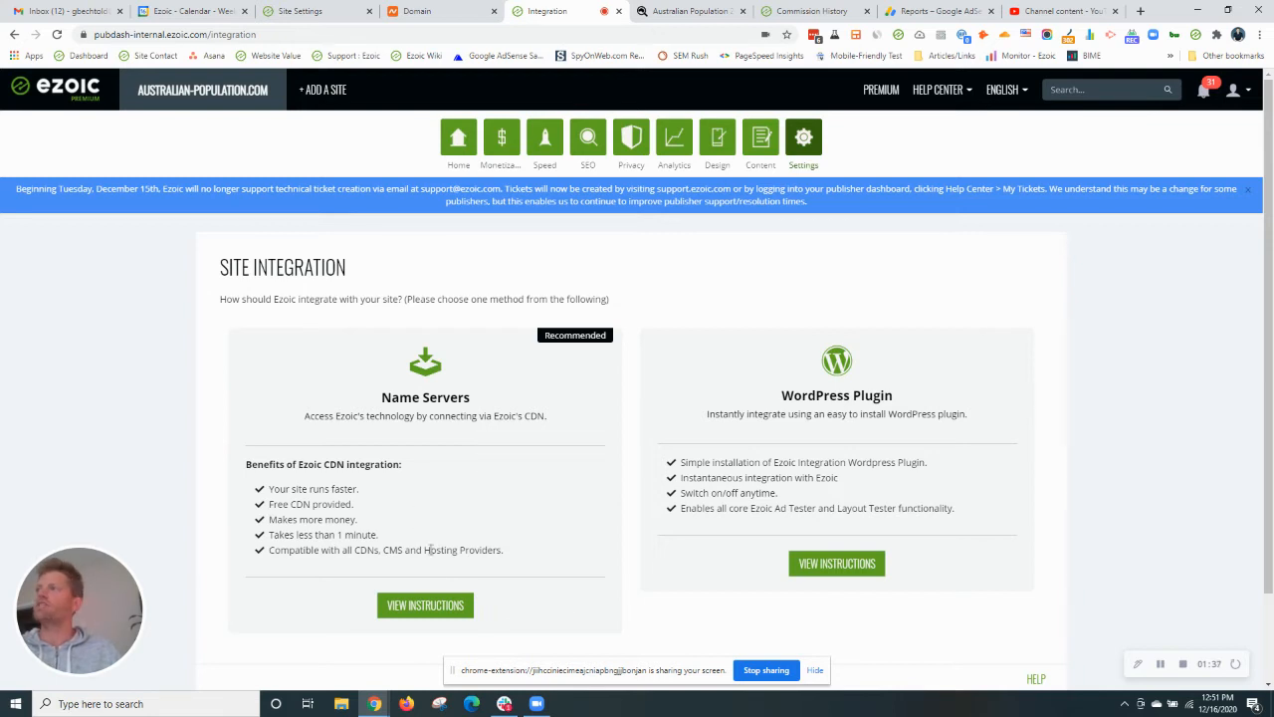
click(425, 604)
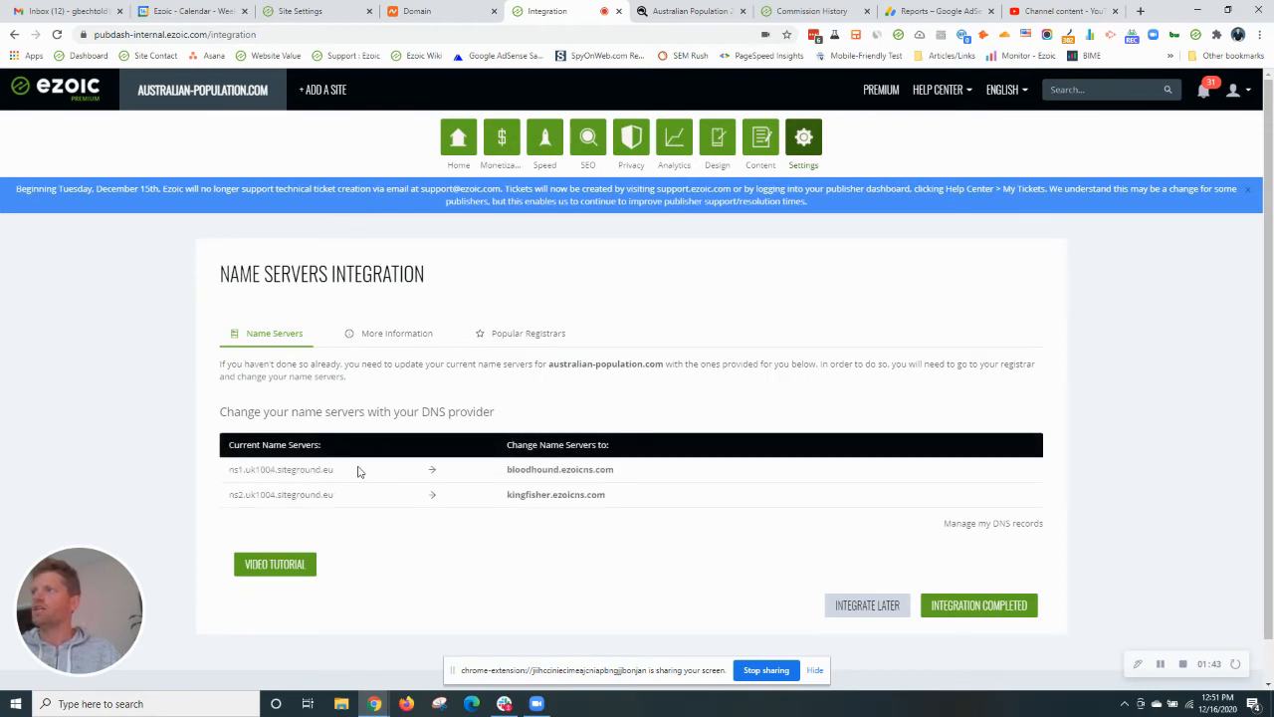
Copy bloodhound.ezoicns.com from Ezoic's nameserver list and return to Namecheap's domain page
double_click(318, 469)
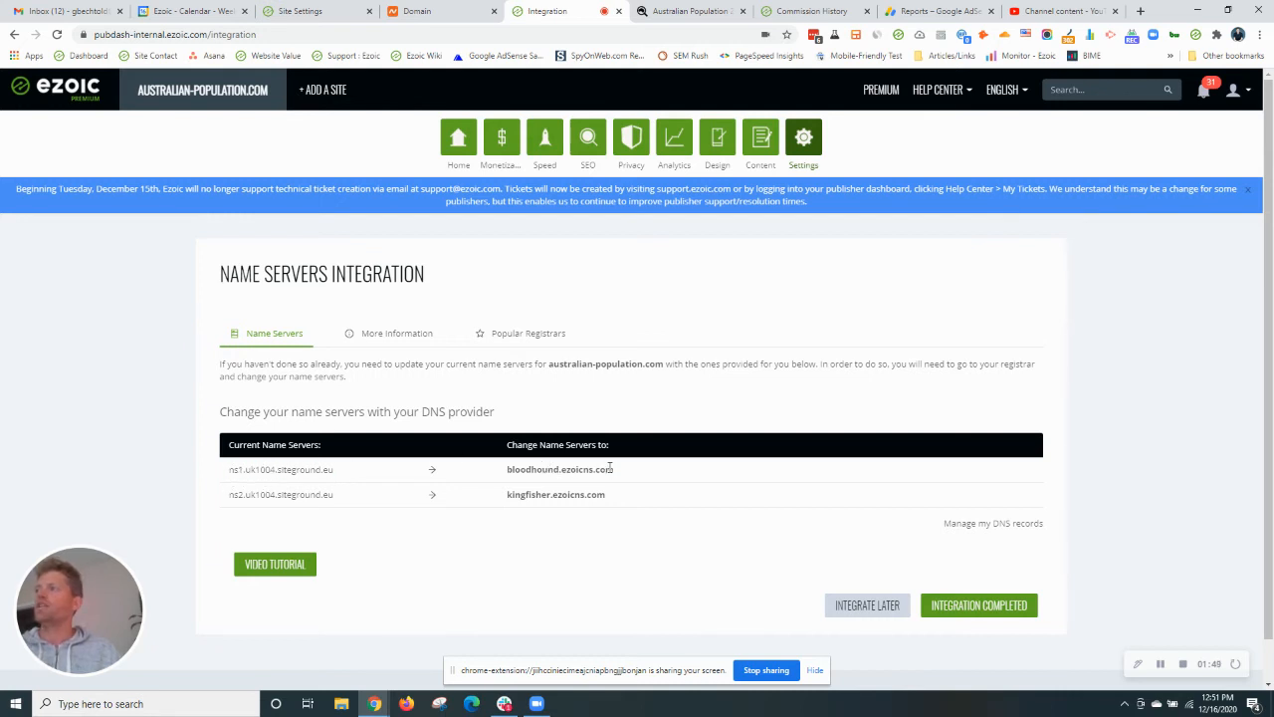
double_click(561, 469)
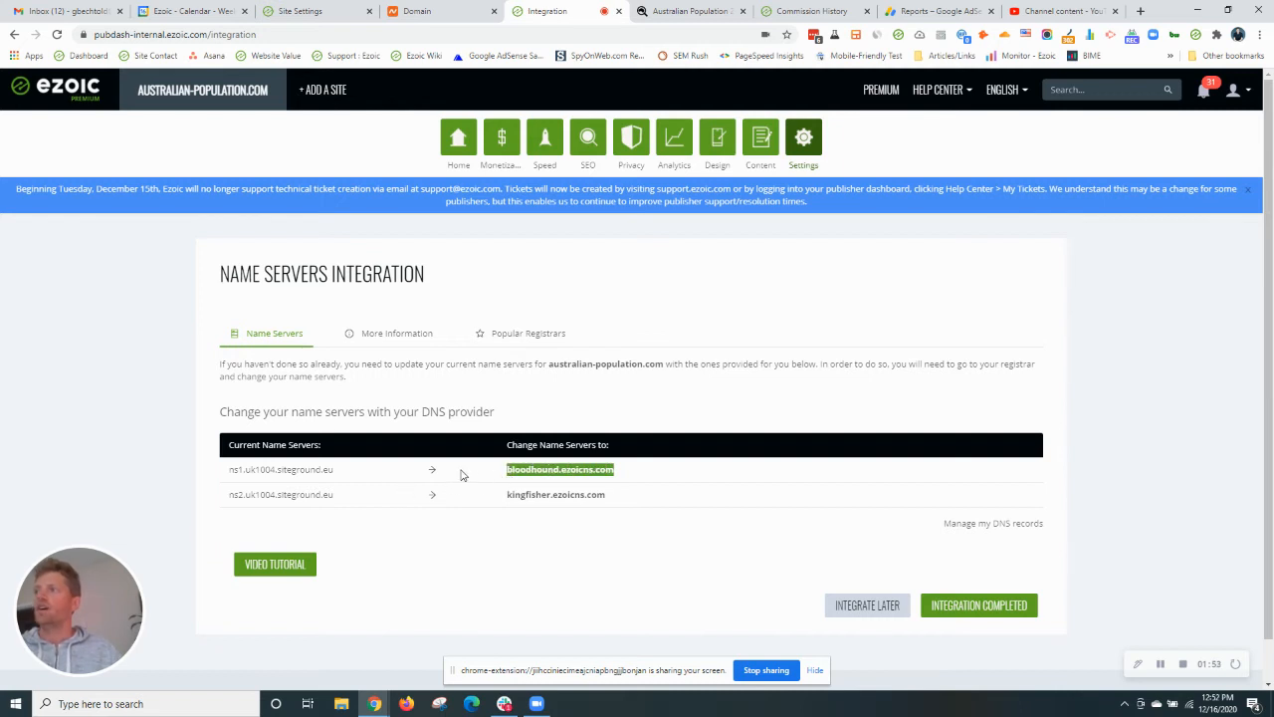
right_click(559, 469)
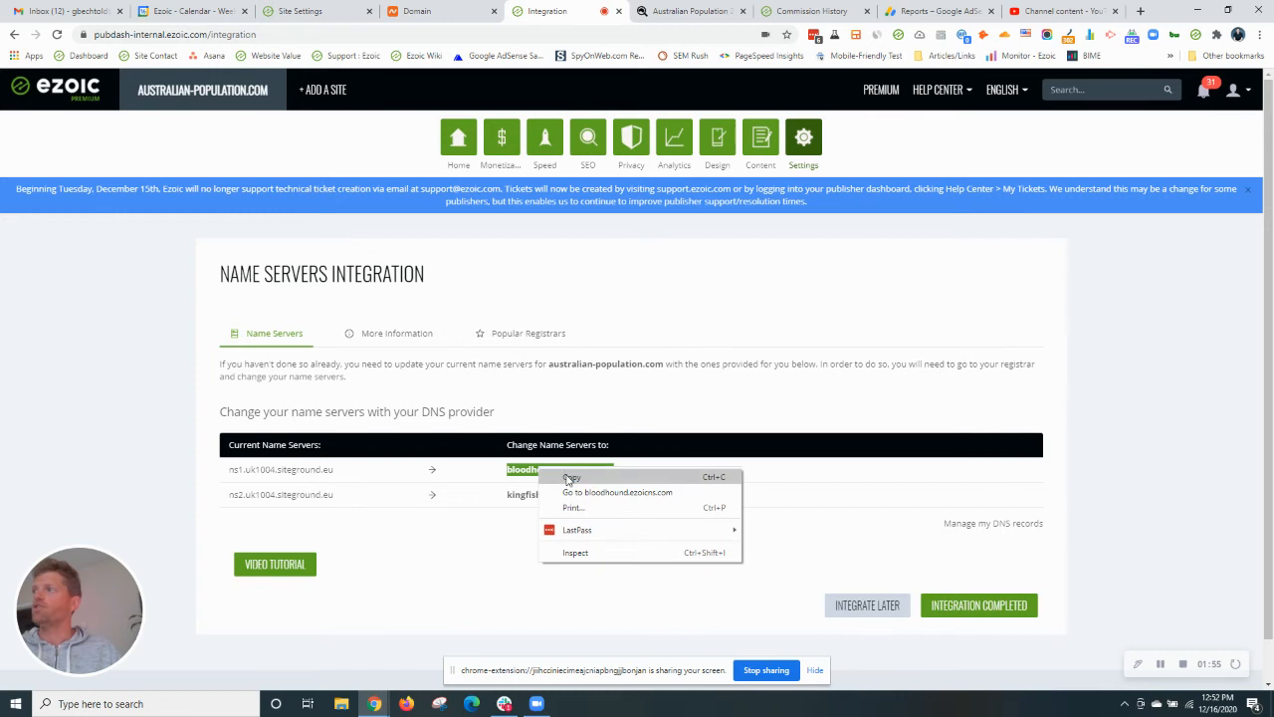
click(573, 478)
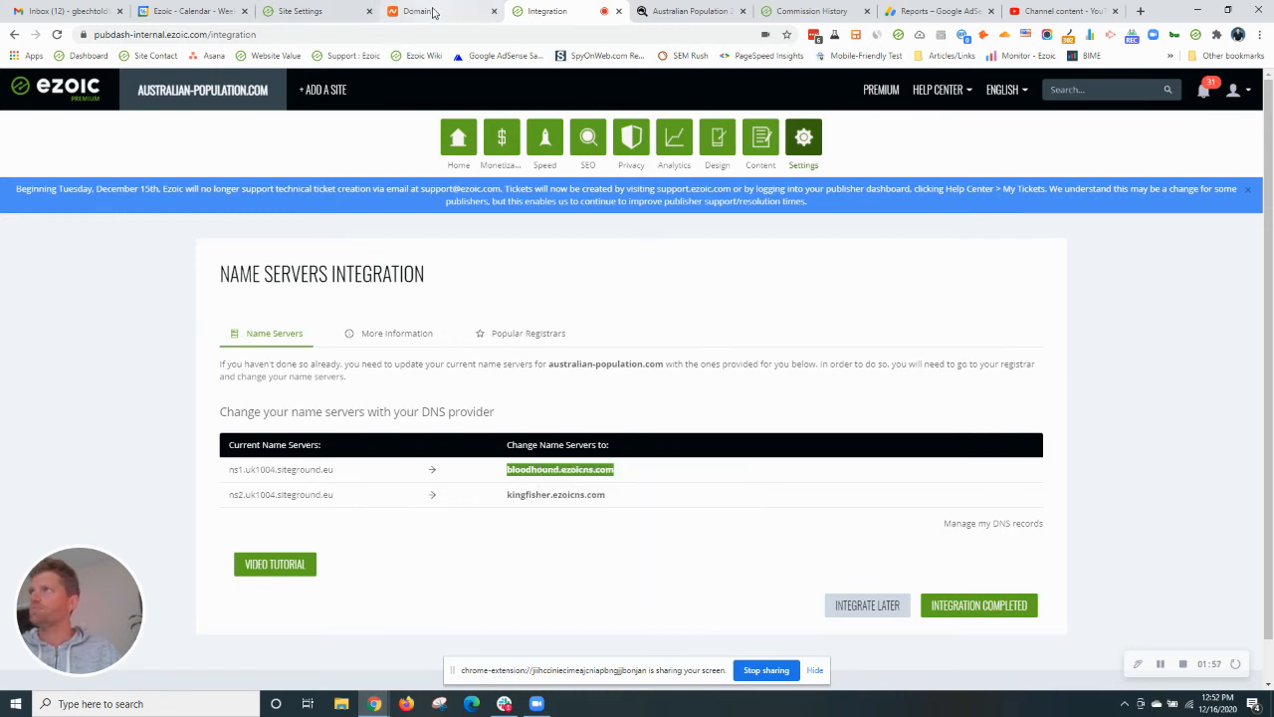
click(412, 11)
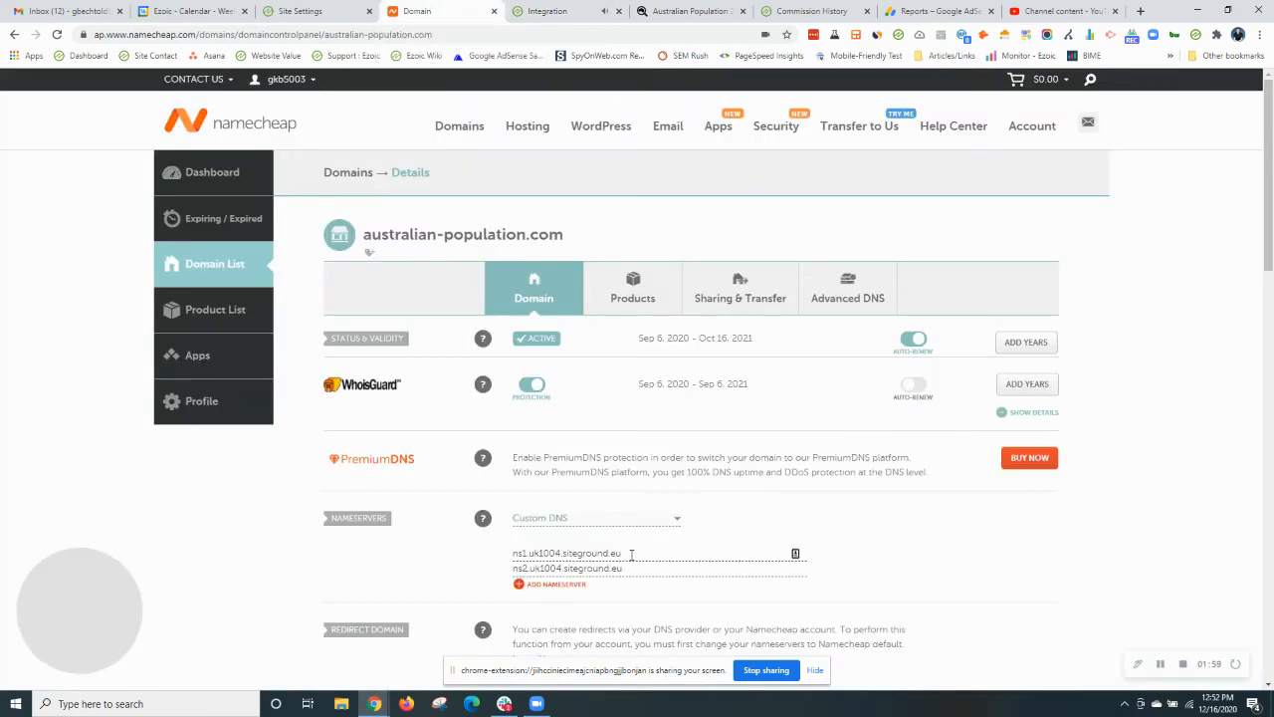
Enter bloodhound.ezoicns.com and kingfisher.ezoicns.com as the two Custom DNS nameservers and save
right_click(558, 554)
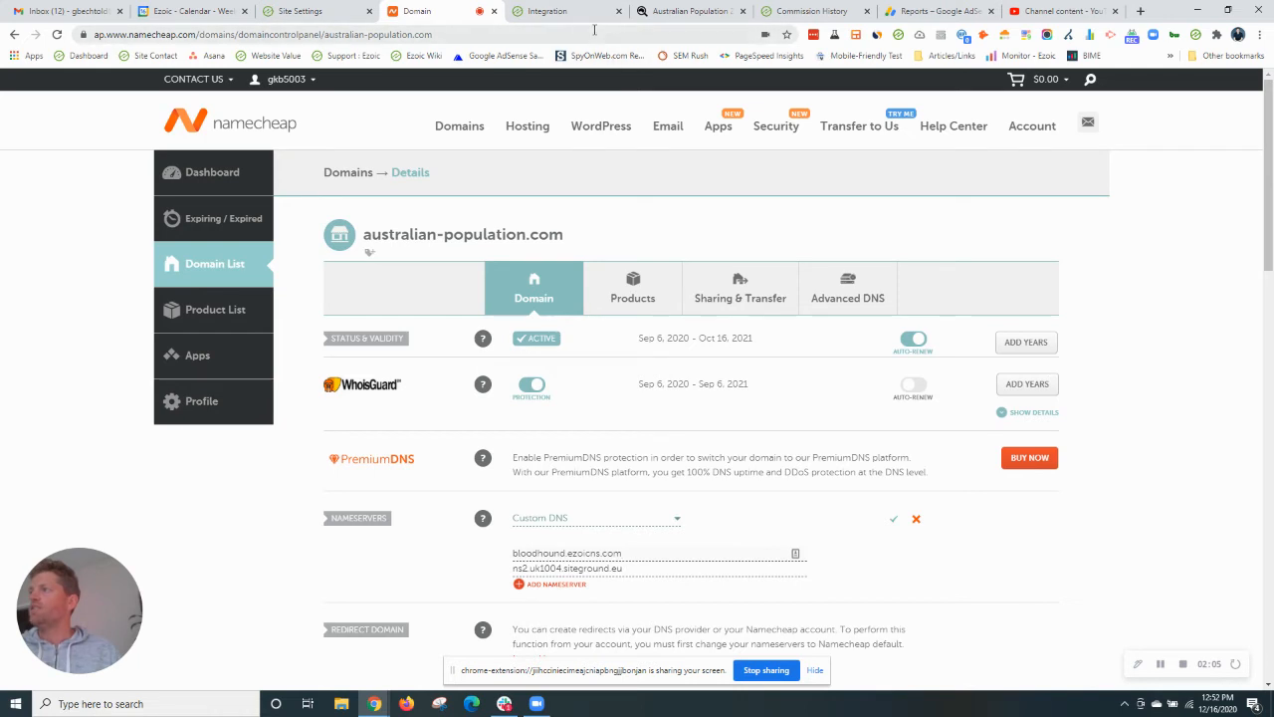
click(542, 11)
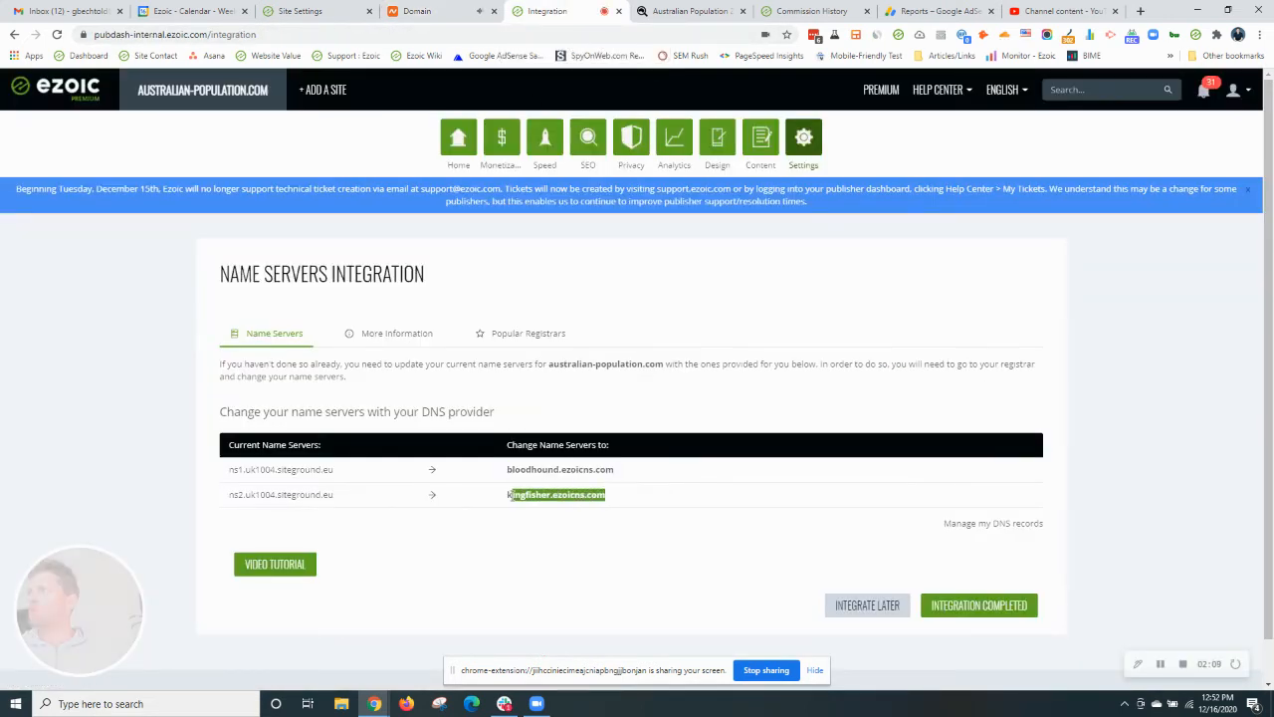
right_click(556, 494)
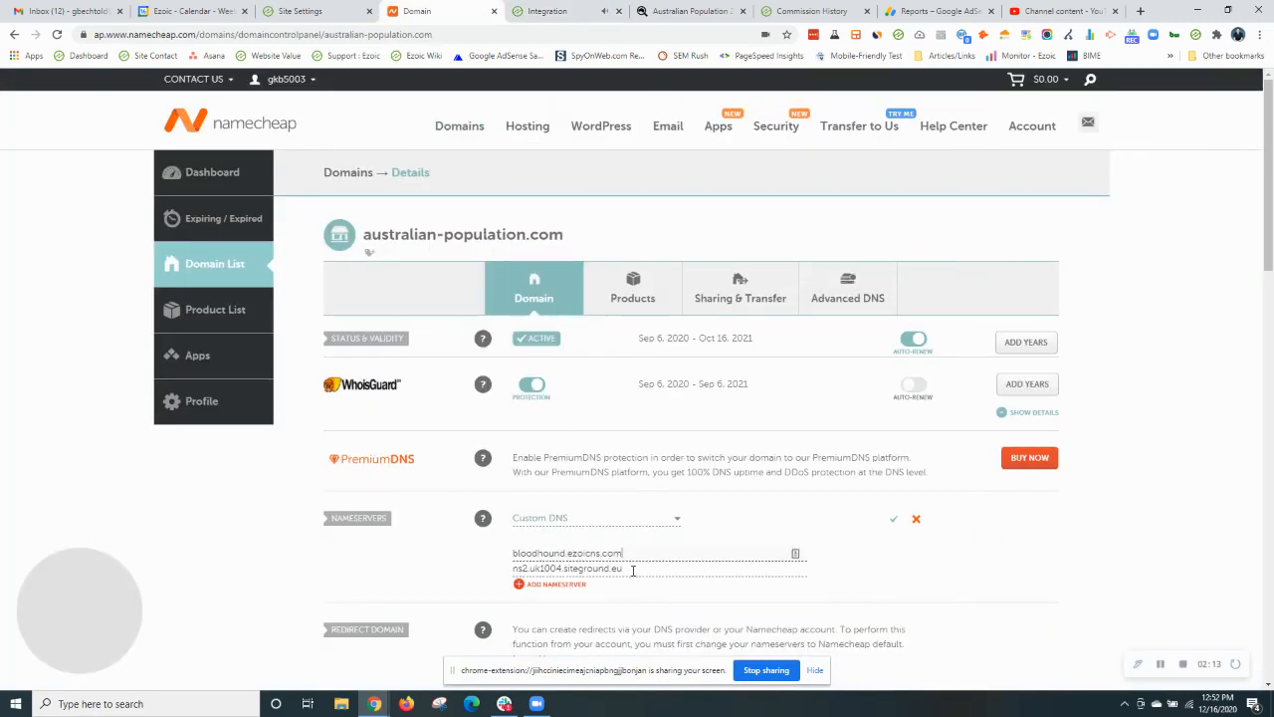
right_click(578, 569)
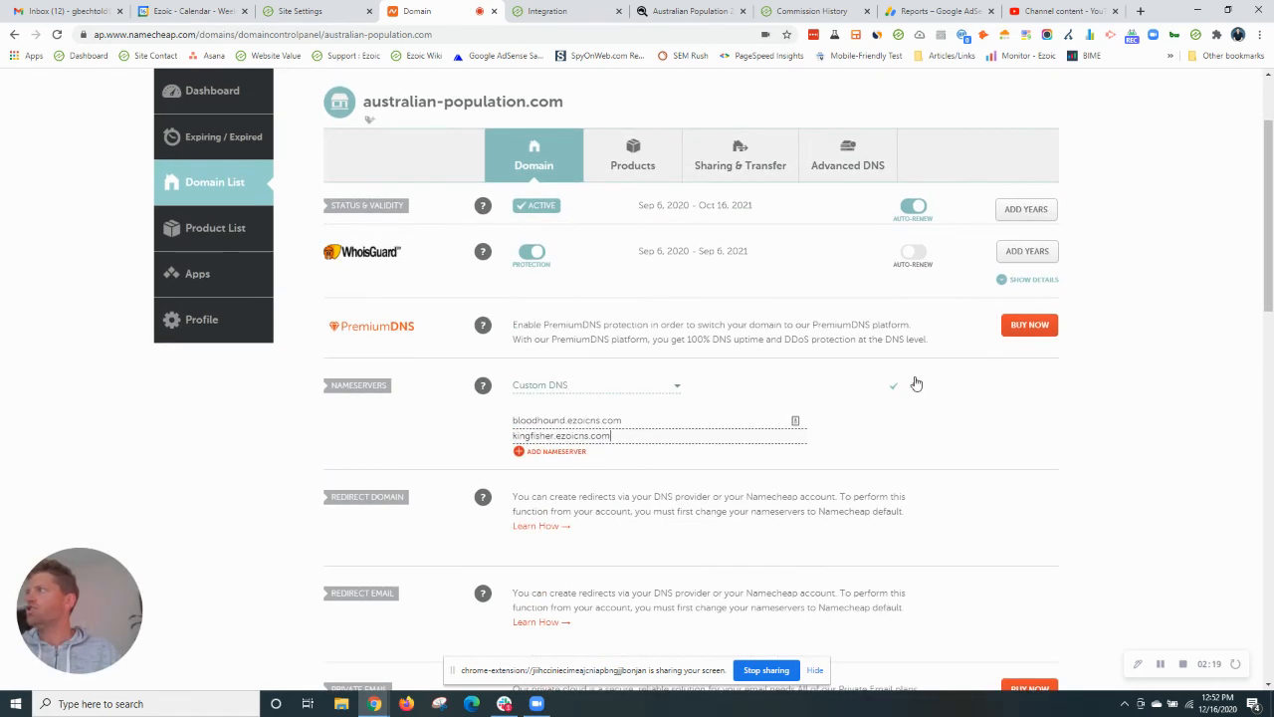
scroll(down, 3)
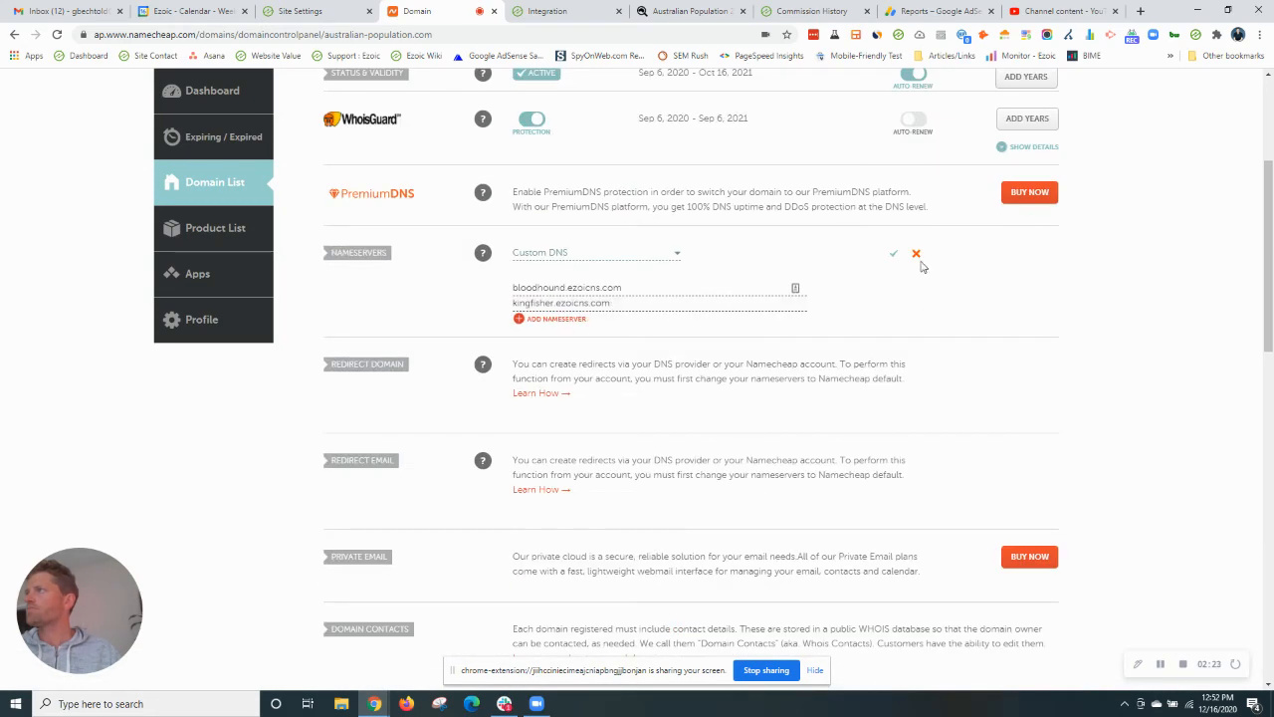
click(894, 252)
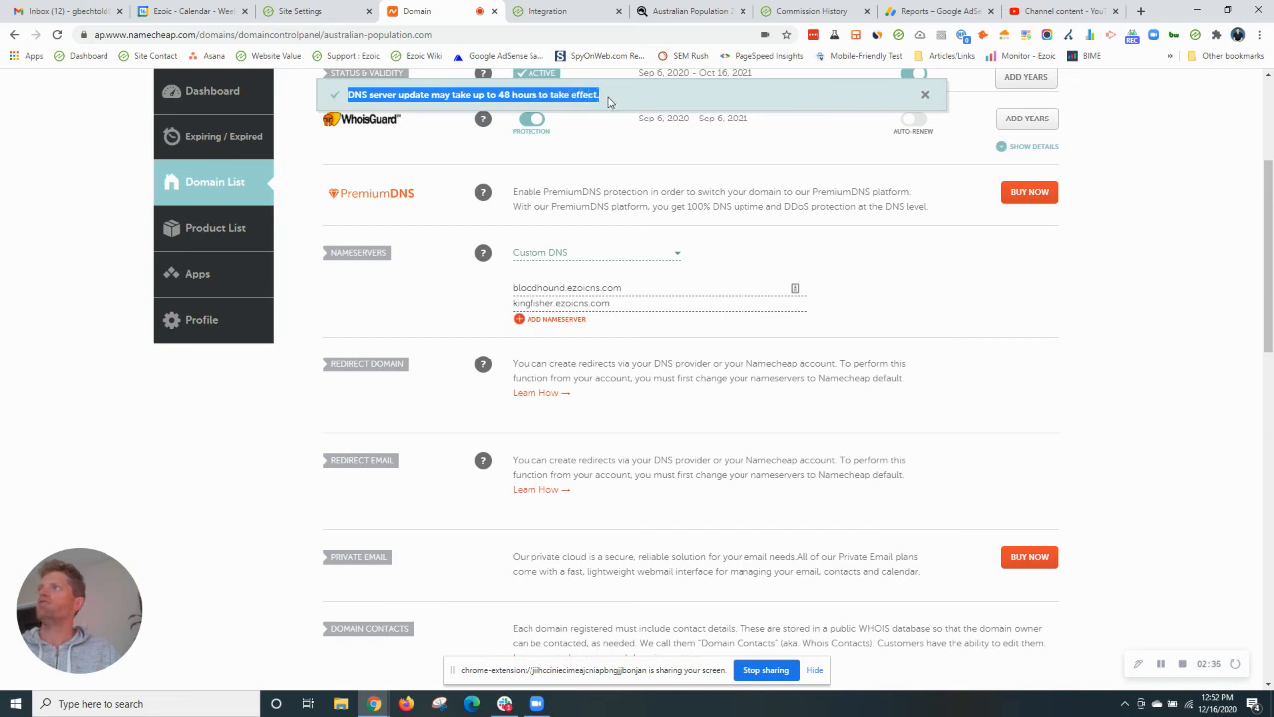
Dismiss the 'DNS server update may take up to 48 hours' notice
click(924, 94)
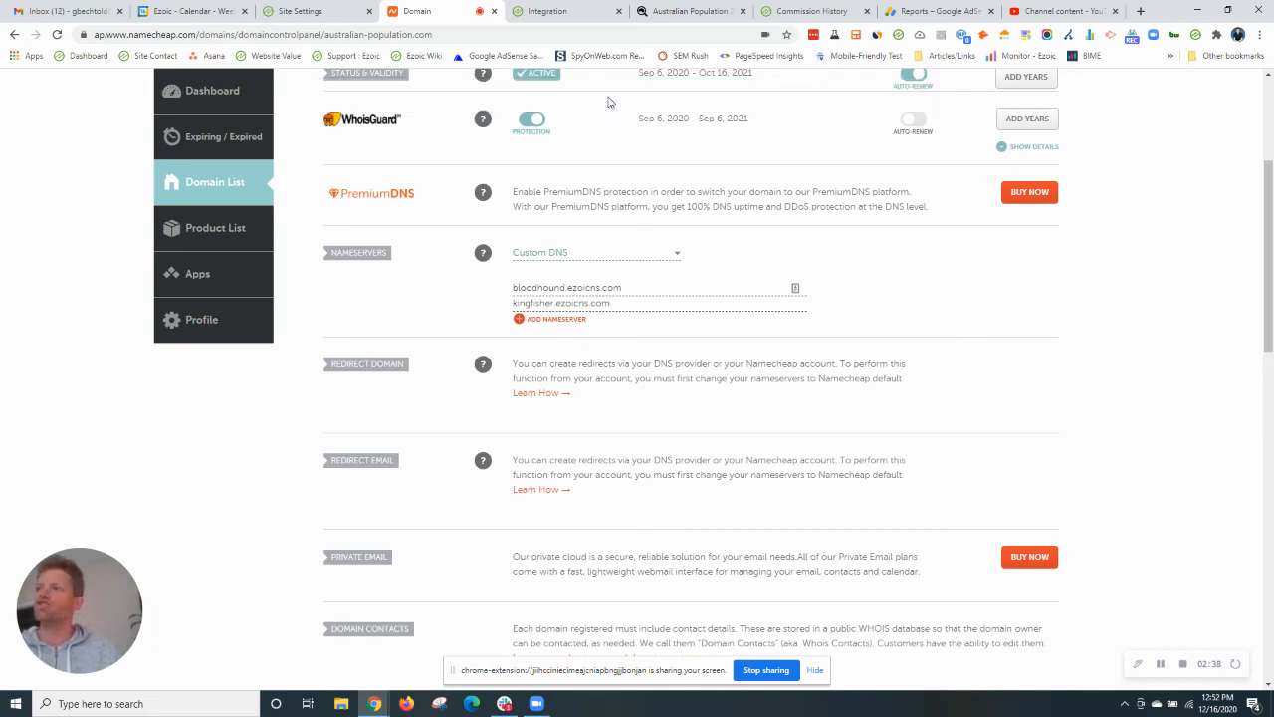
mouse_move(554, 392)
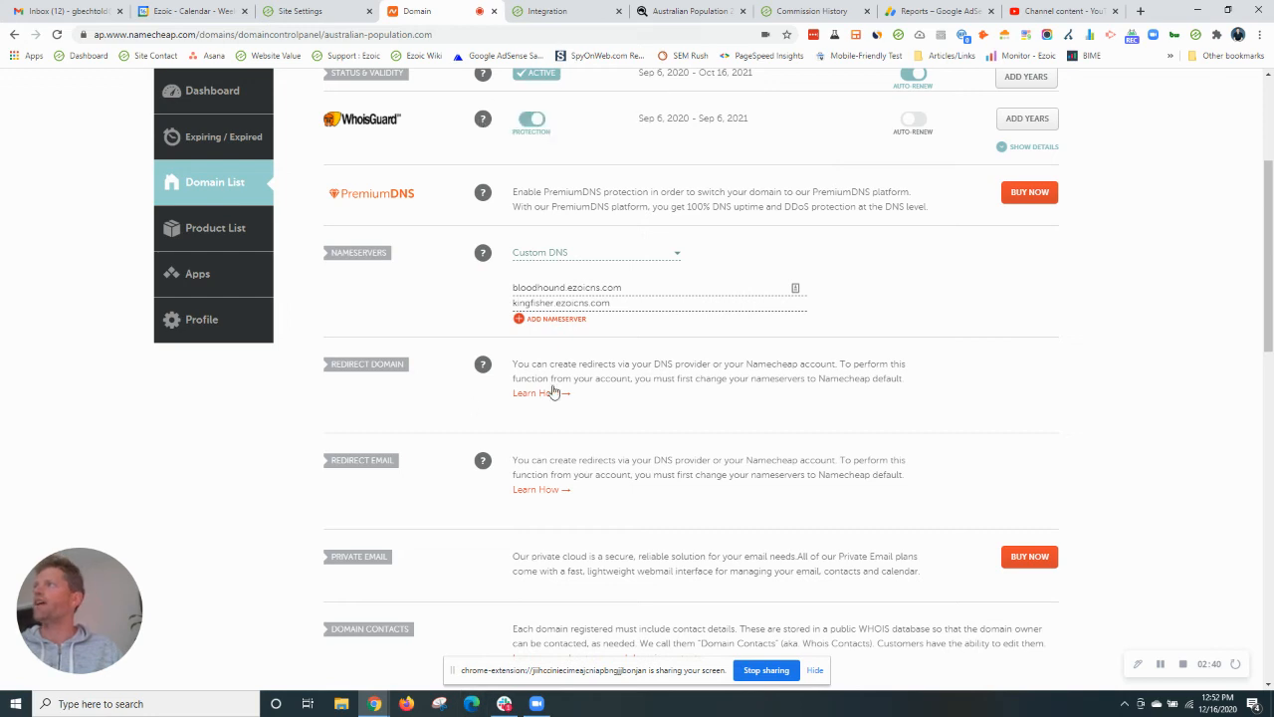
mouse_move(538, 68)
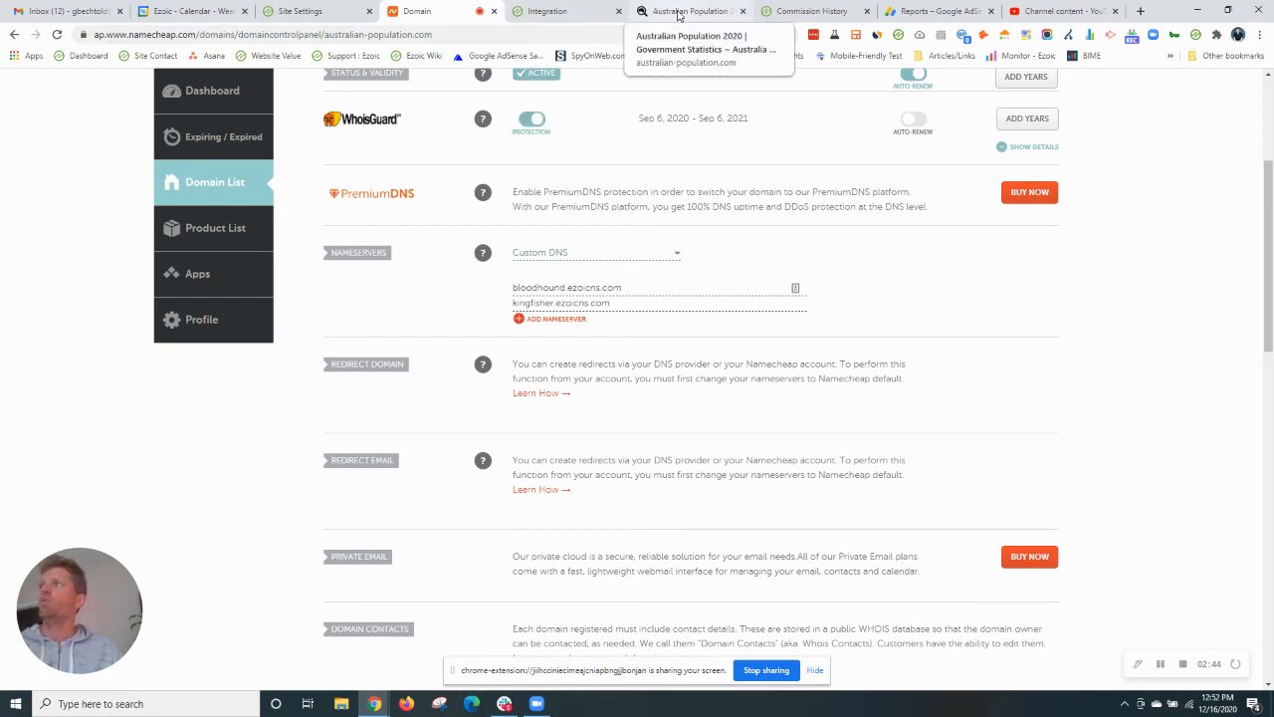
Reload the australian-population.com homepage and confirm the 2020 headline and ad still appear
click(687, 11)
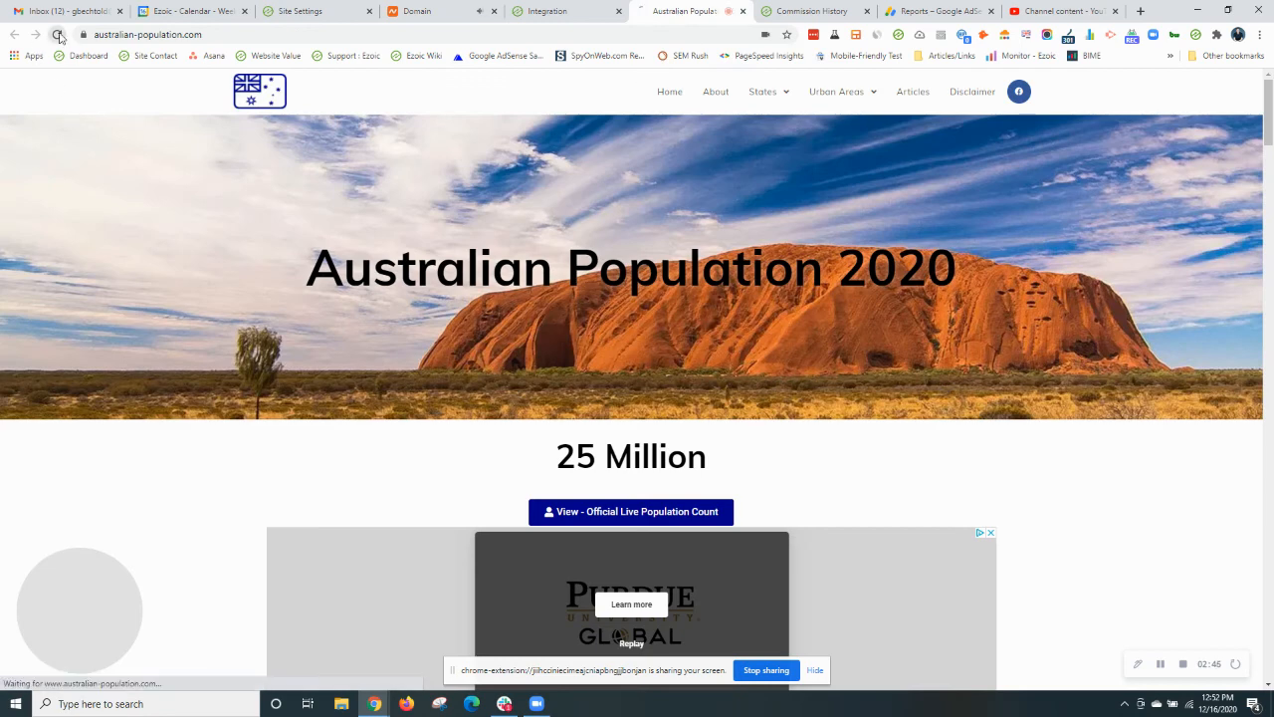
click(58, 34)
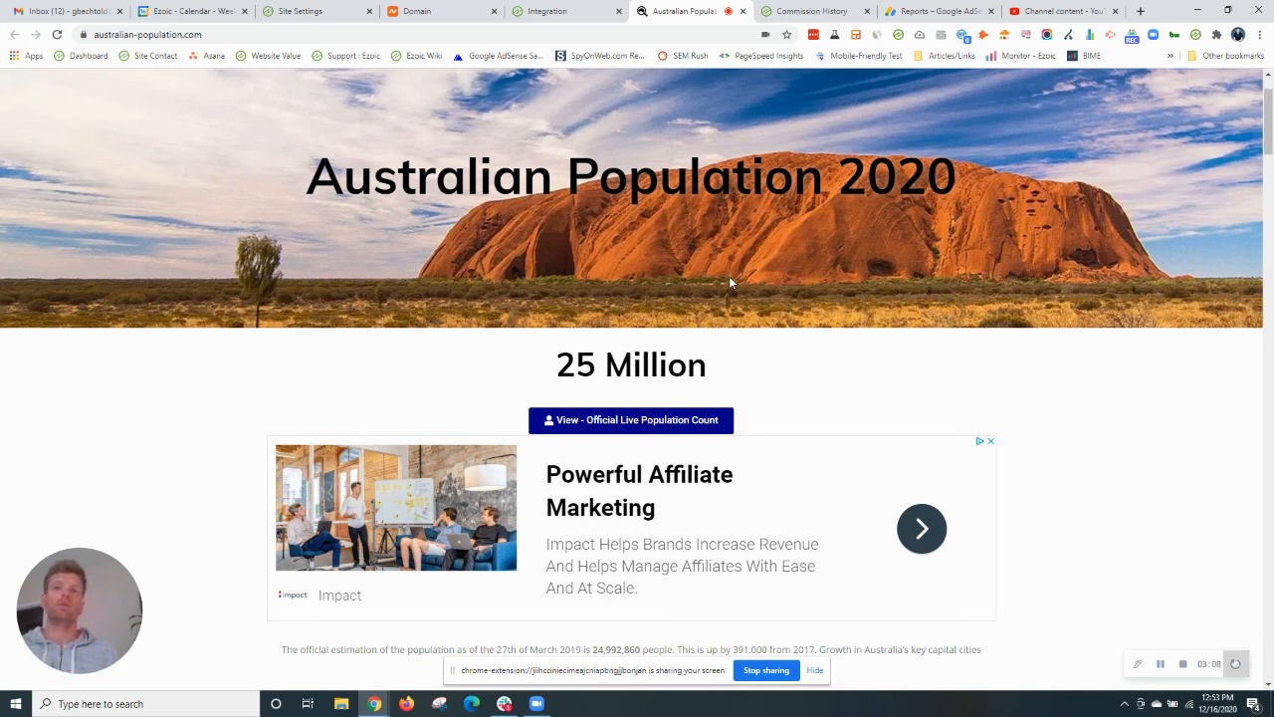
mouse_move(227, 350)
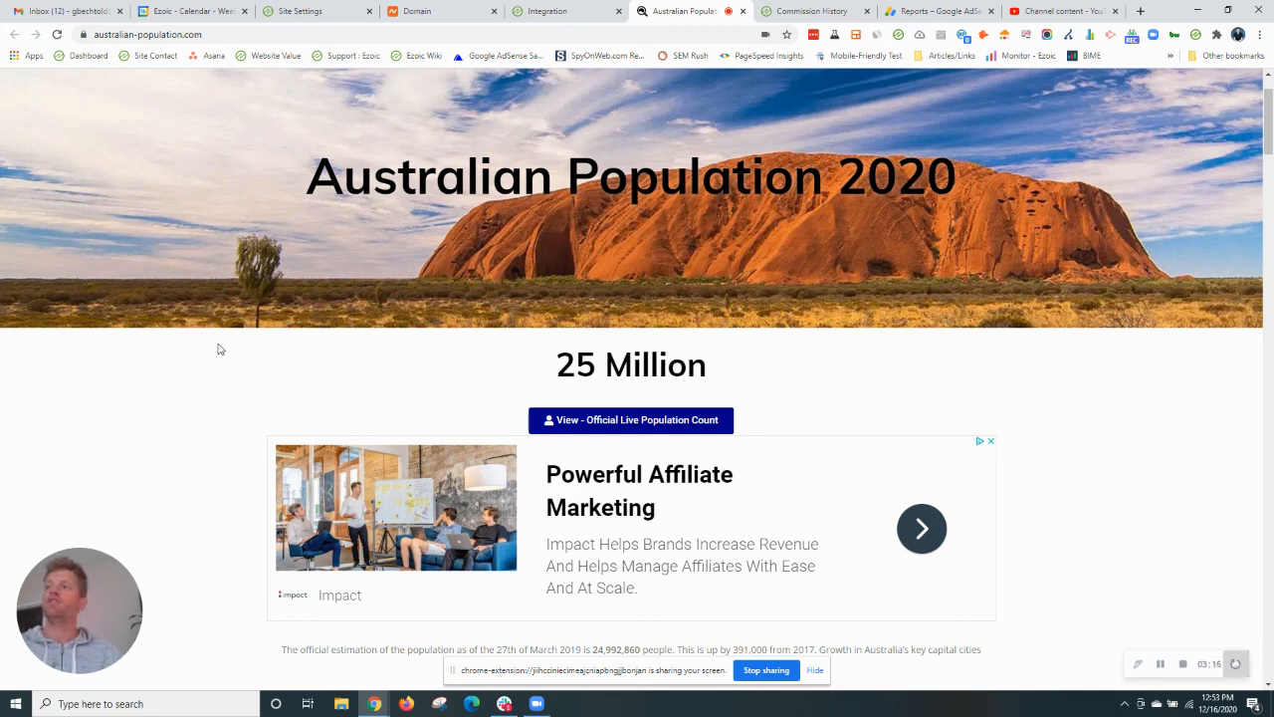
mouse_move(213, 343)
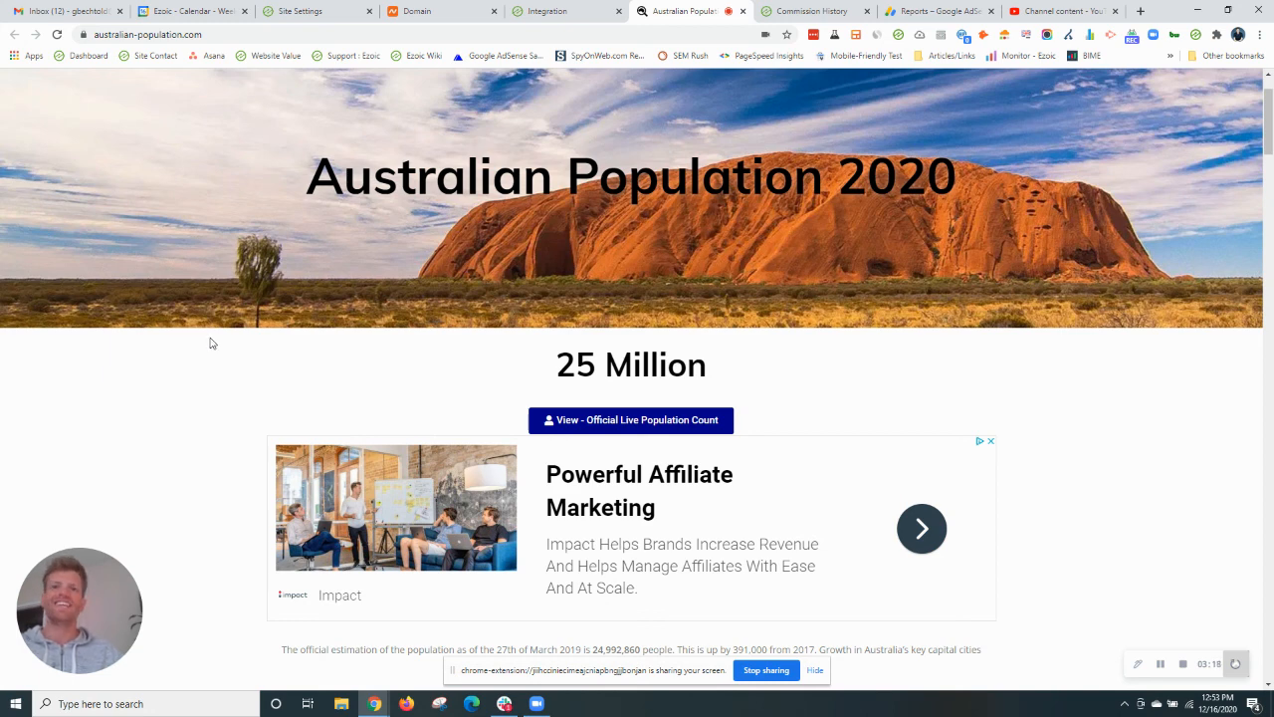